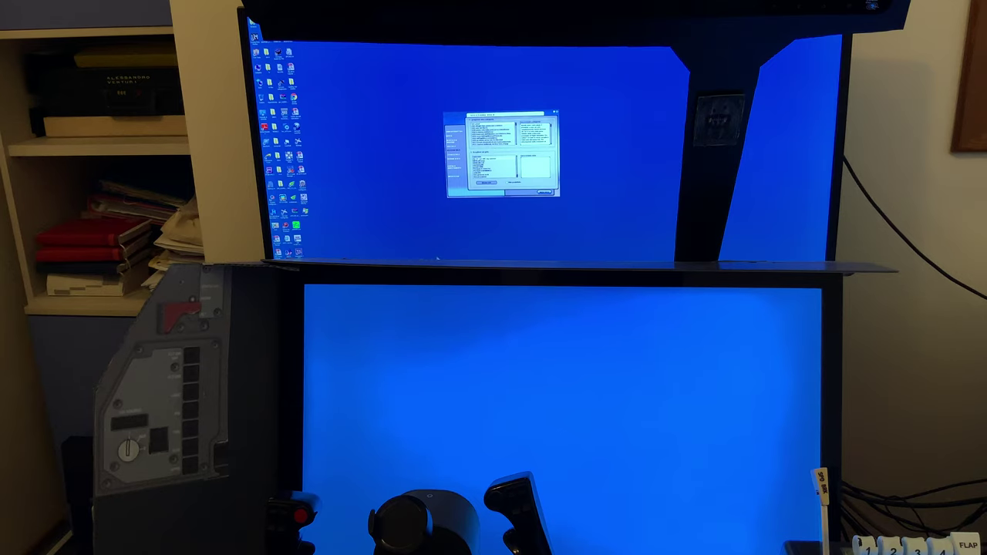
pyautogui.moveTo(471, 222)
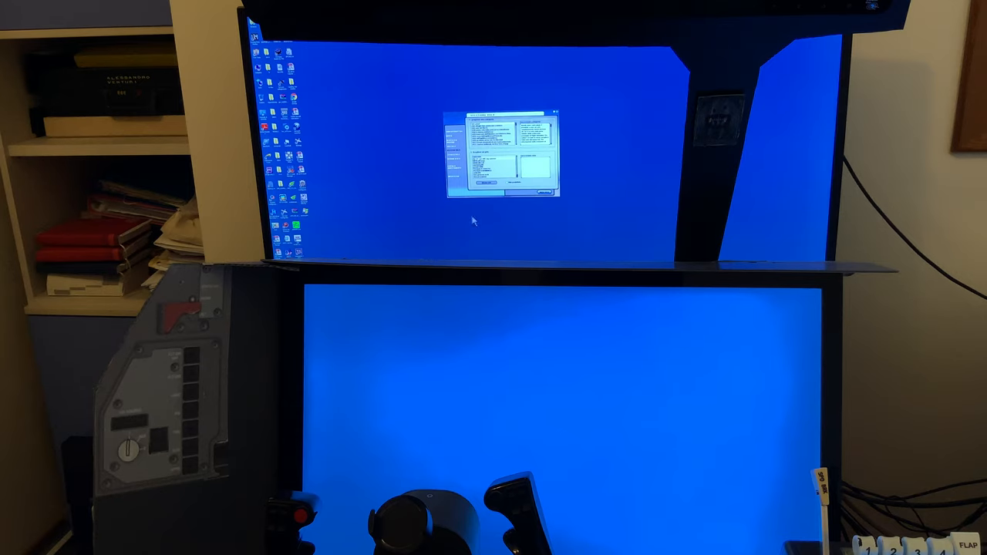
pyautogui.moveTo(476, 213)
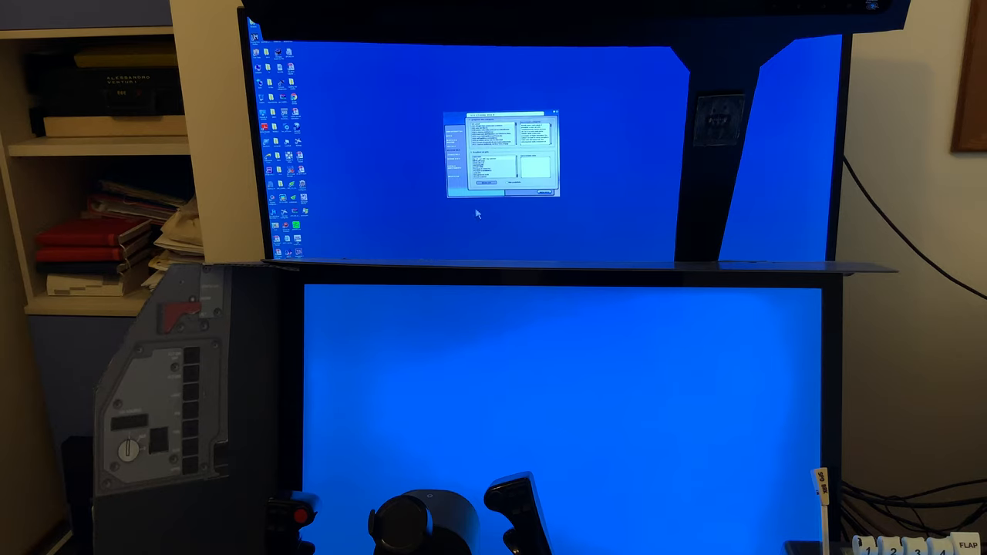